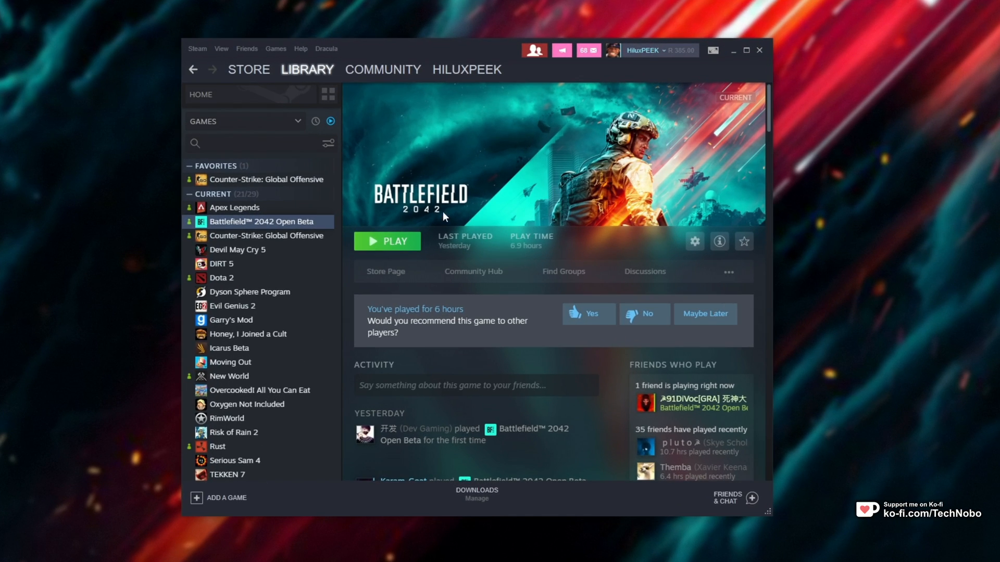
Browse the local files of Battlefield 2042 Open Beta from the Steam library.
right_click(262, 221)
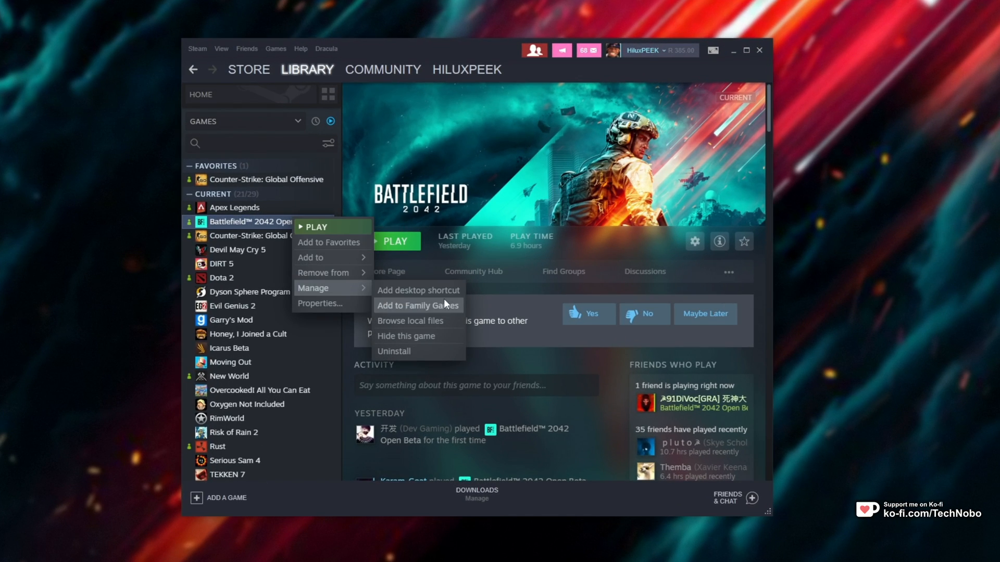
left_click(411, 321)
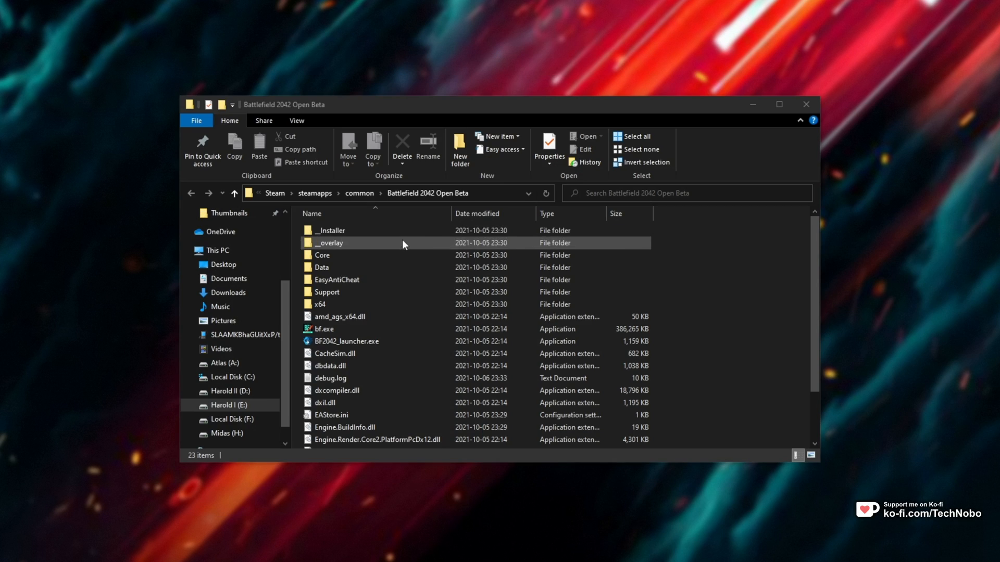
Navigate into __Installer > vc > vc2015 > redist in File Explorer.
double_click(330, 230)
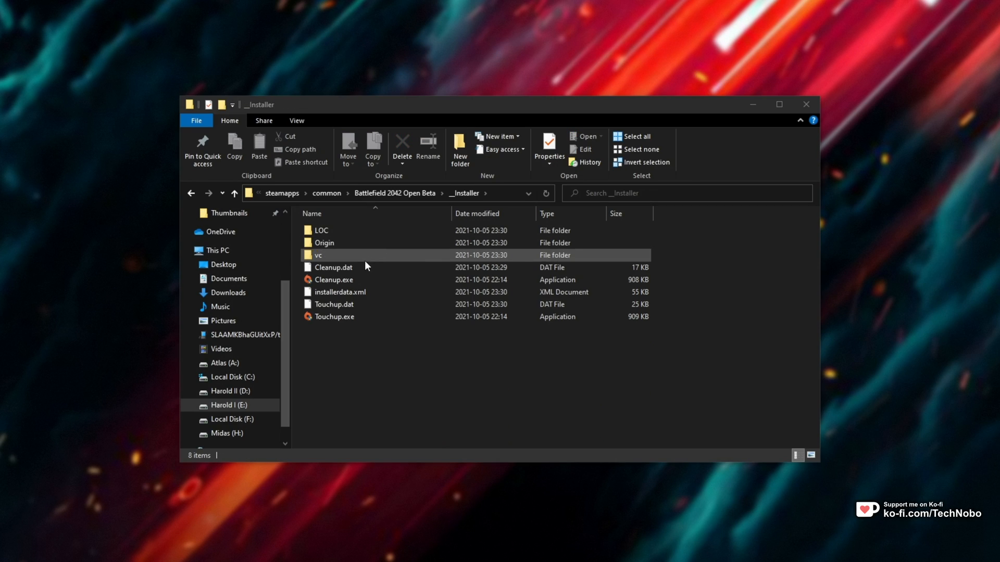
double_click(318, 255)
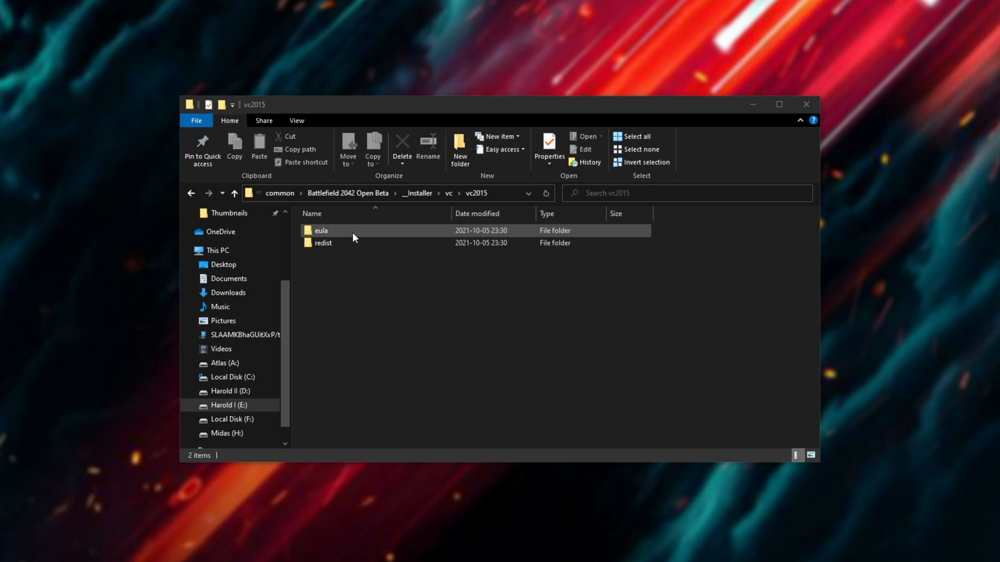
double_click(323, 243)
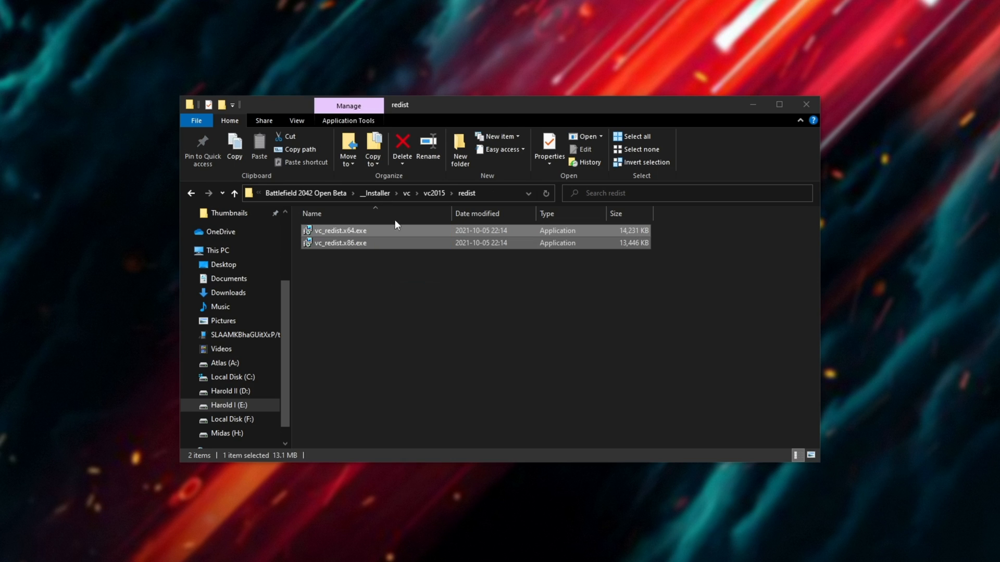
left_click(447, 291)
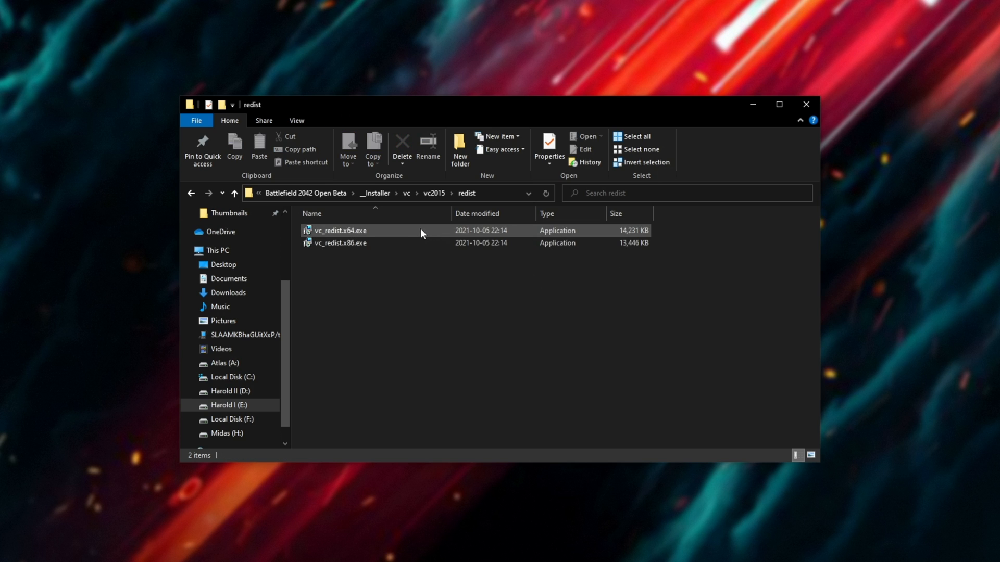
Run the vc_redist.x64.exe installer and finish its setup window.
double_click(340, 230)
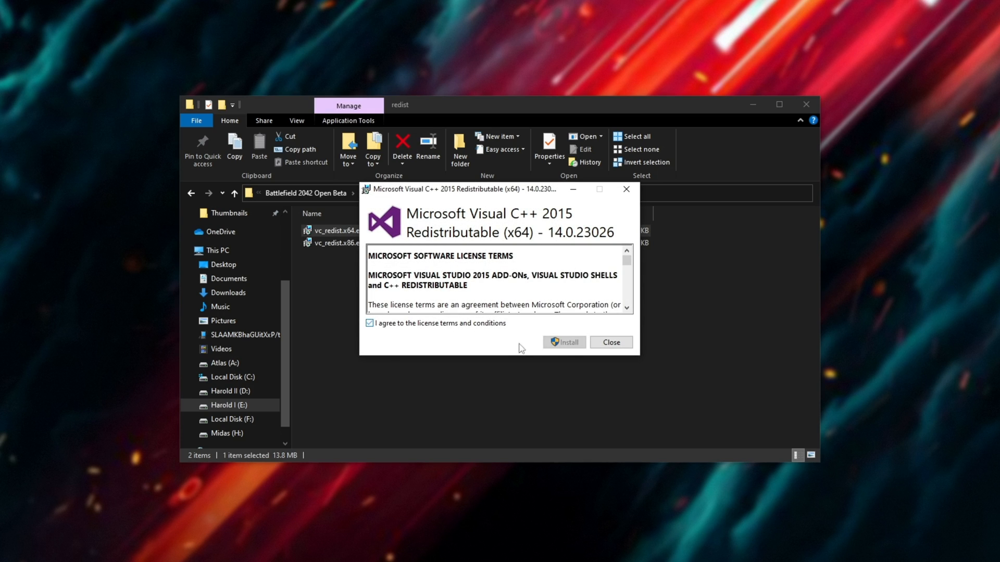
left_click(610, 342)
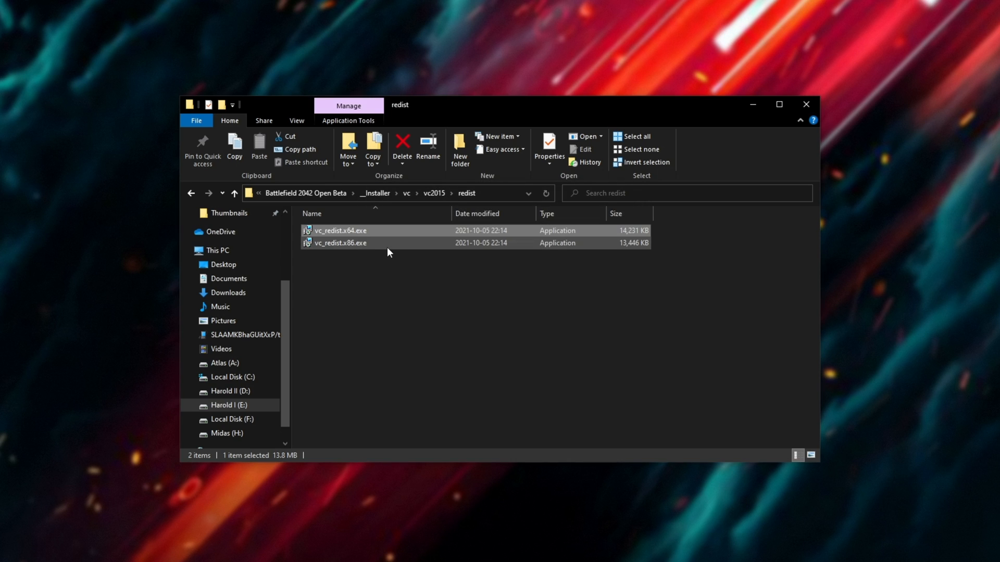
Install vc_redist.x86.exe and close the 'another version already installed' failure.
double_click(340, 243)
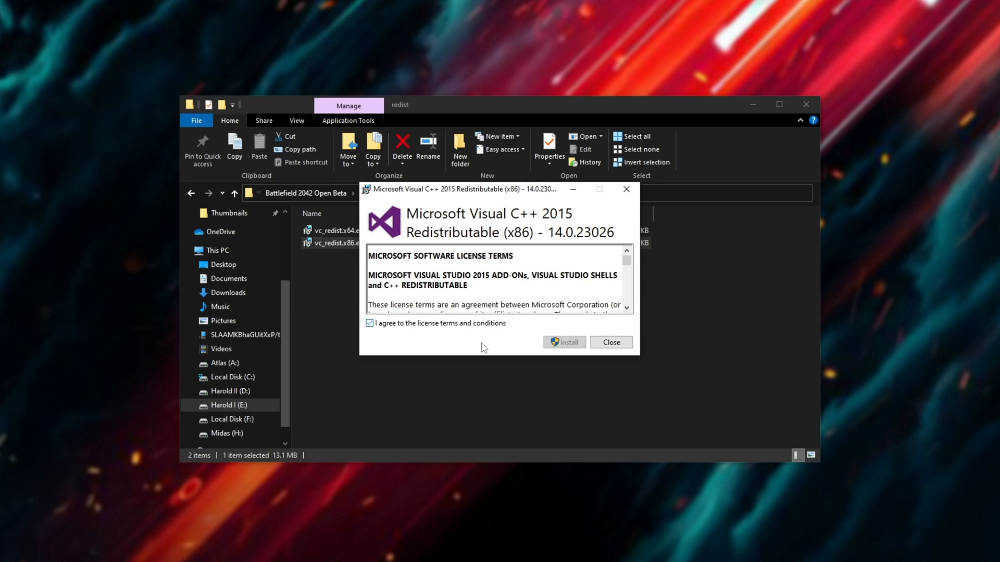
left_click(564, 343)
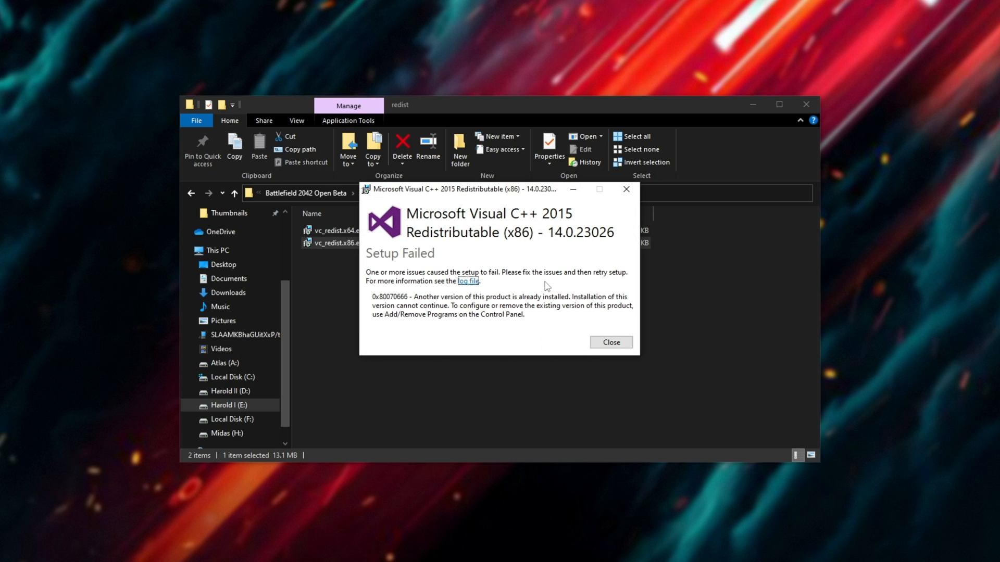
left_click(609, 342)
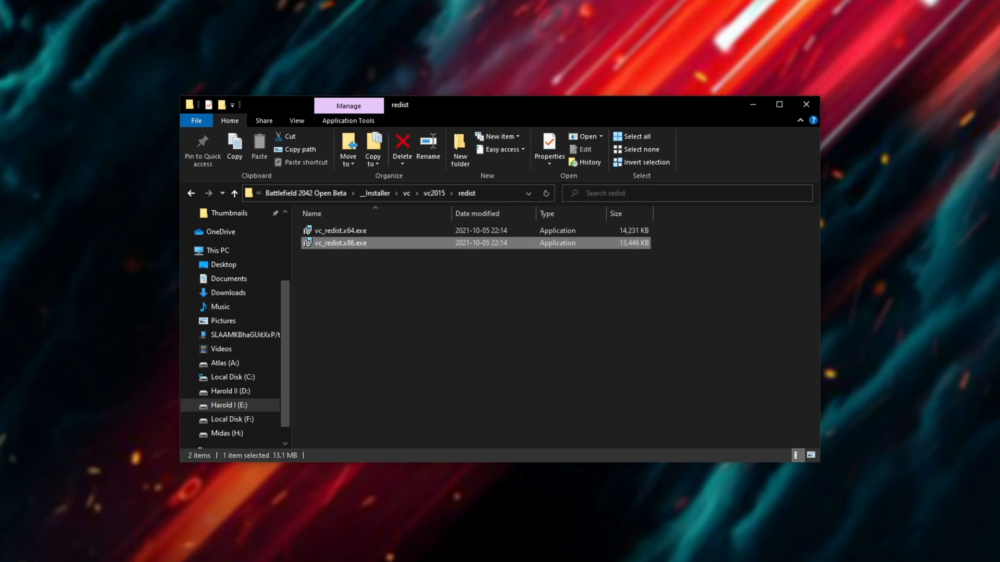